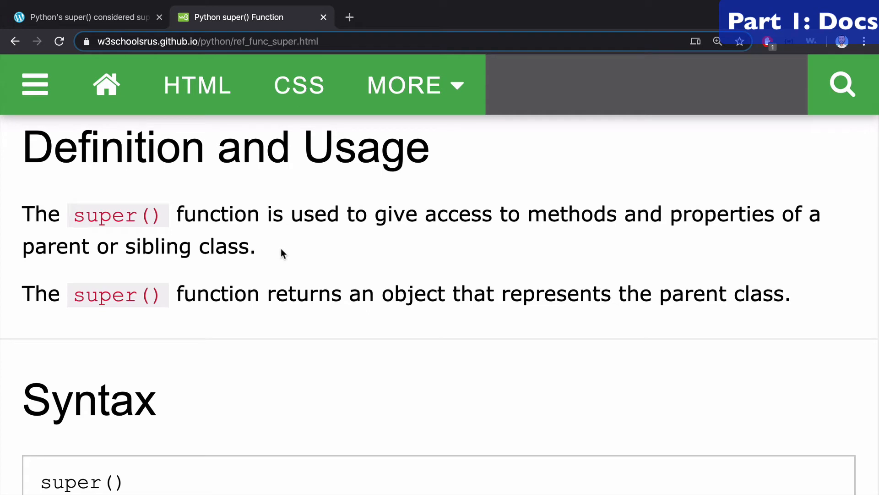
Highlight the w3schools sentence saying super() accesses parent or sibling class methods and properties
left_click_drag(22, 213, 255, 246)
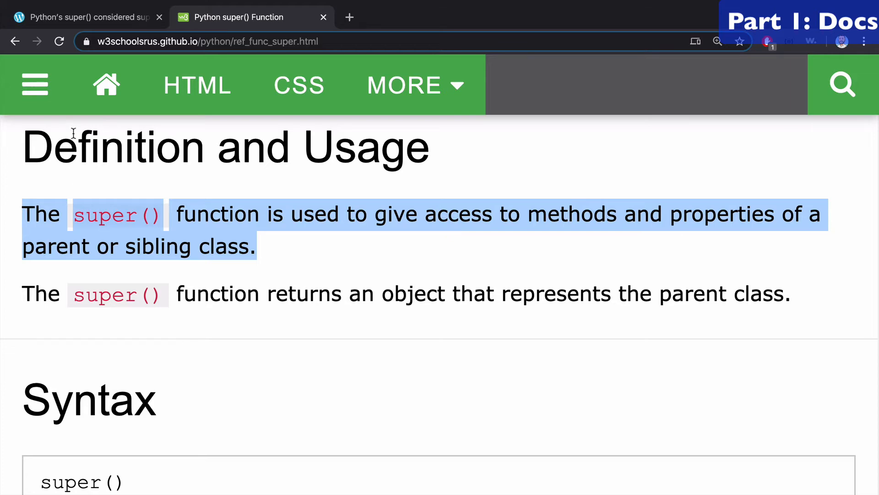
left_click(84, 17)
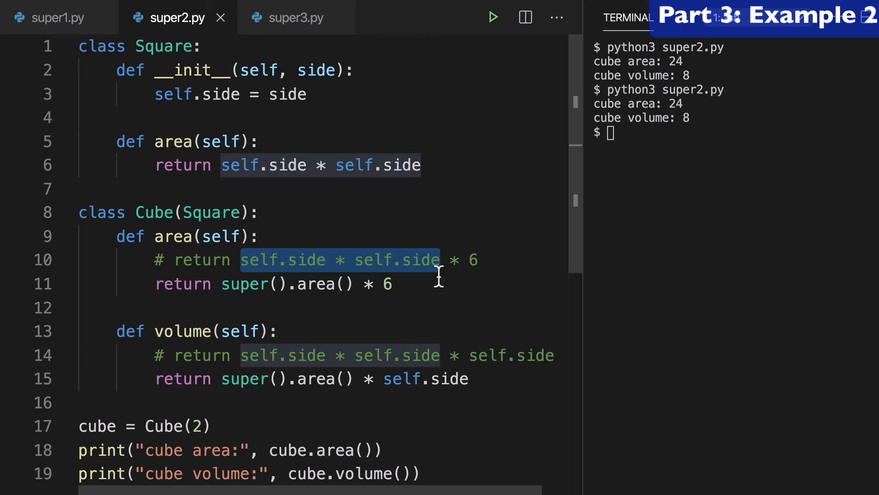
Rework Cube so area returns super().area() * 6 and volume returns super().area() * side
left_click(296, 17)
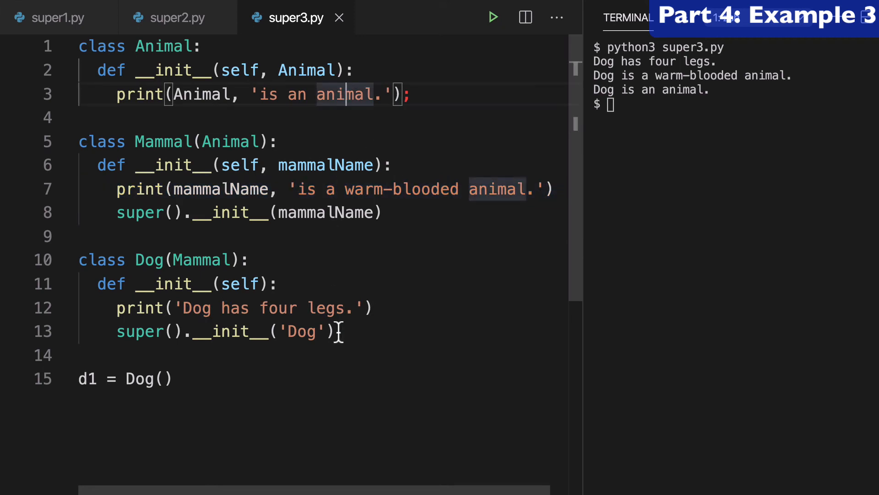